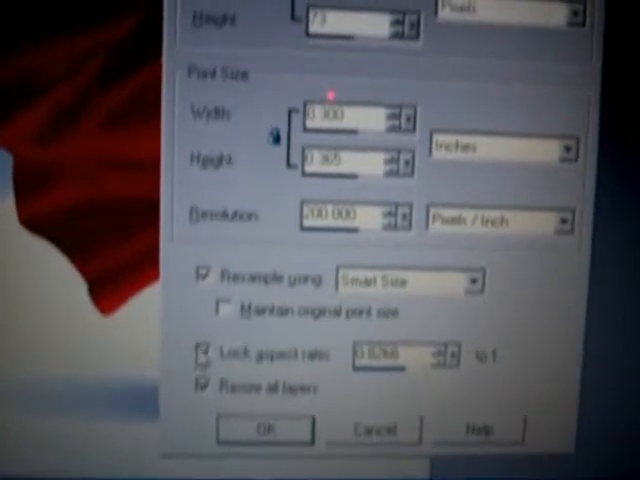
# Apply the resize to about 2.3 by 3.4 inches at 200 ppi with aspect ratio locked and Smart Size resampling.
pyautogui.click(264, 428)
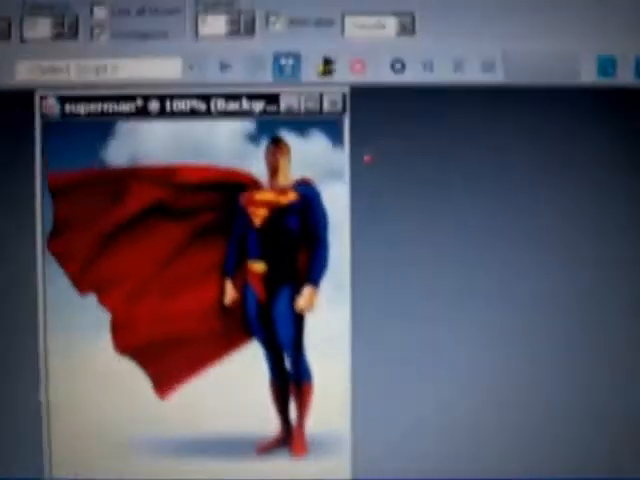